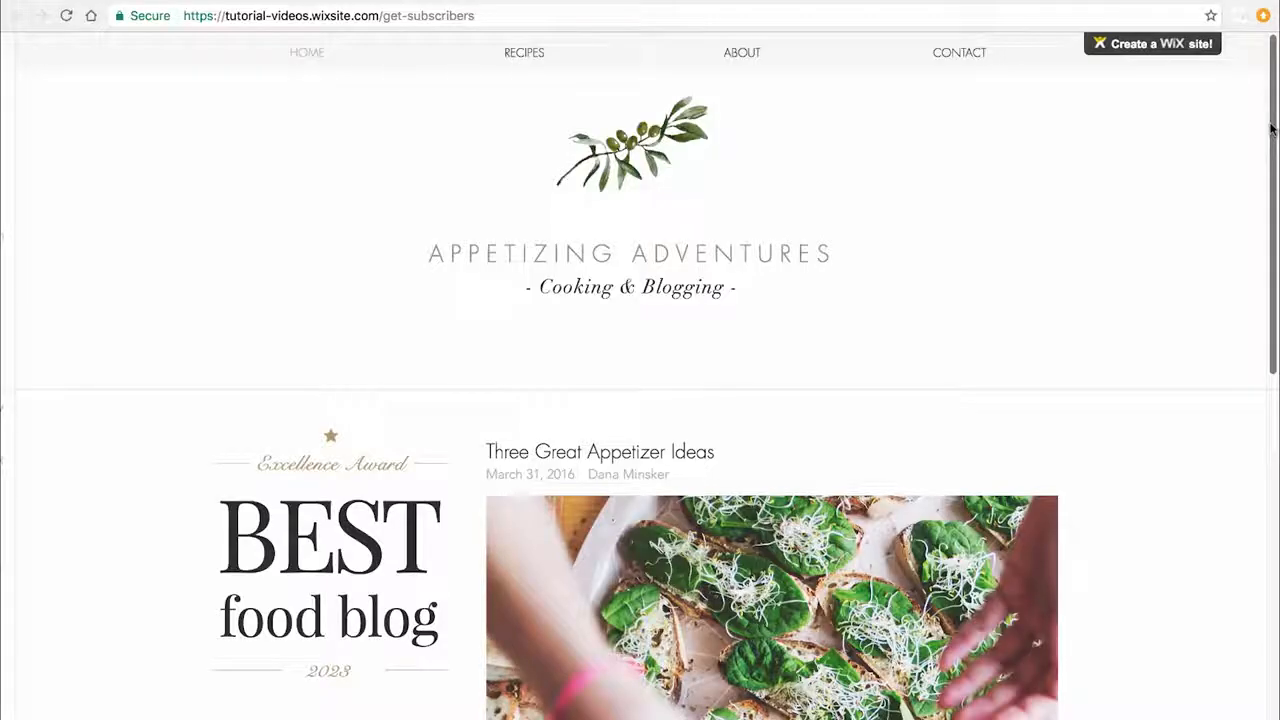
# Enter a test email ('john') in the live site's mailing-list signup and subscribe
pyautogui.scroll(-3)
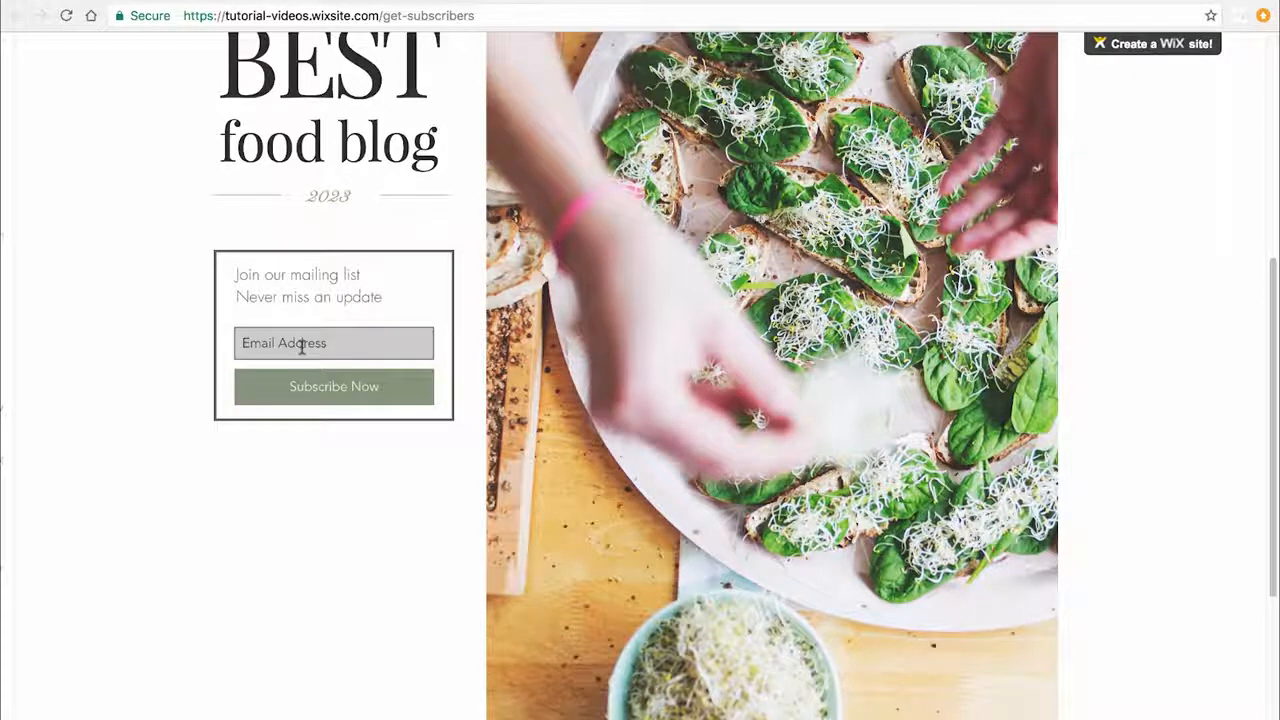
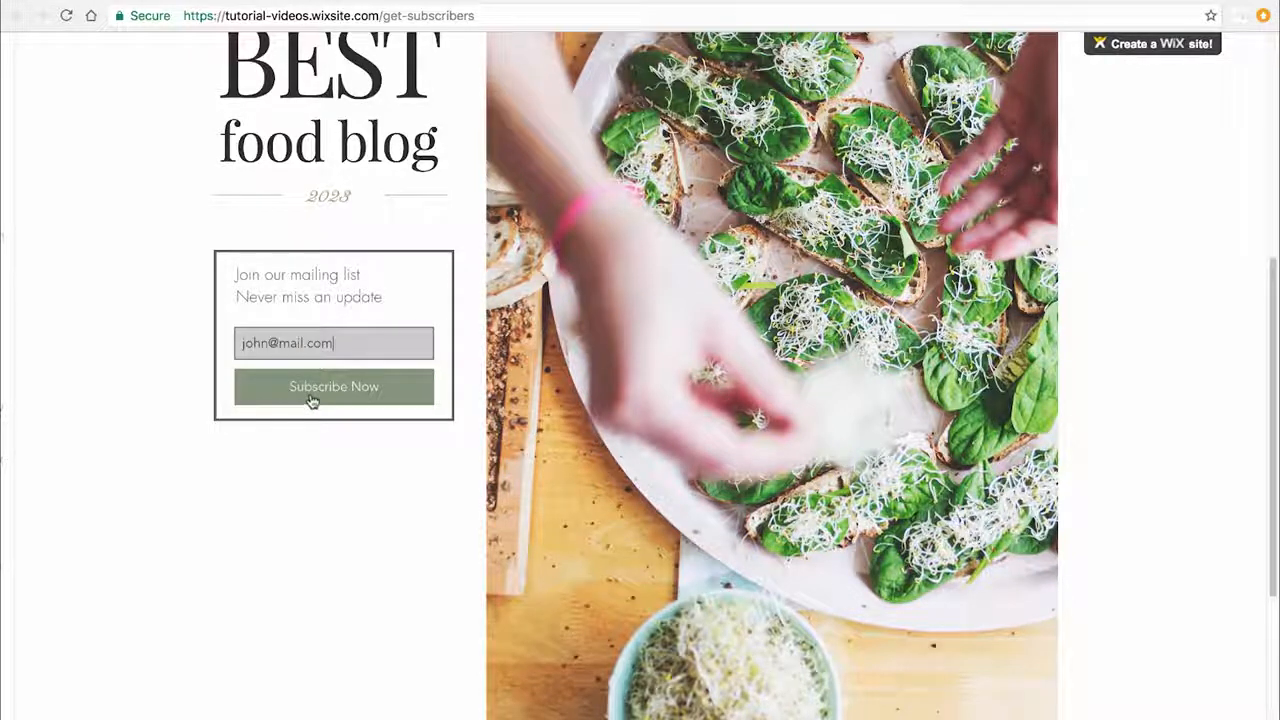
pyautogui.click(333, 387)
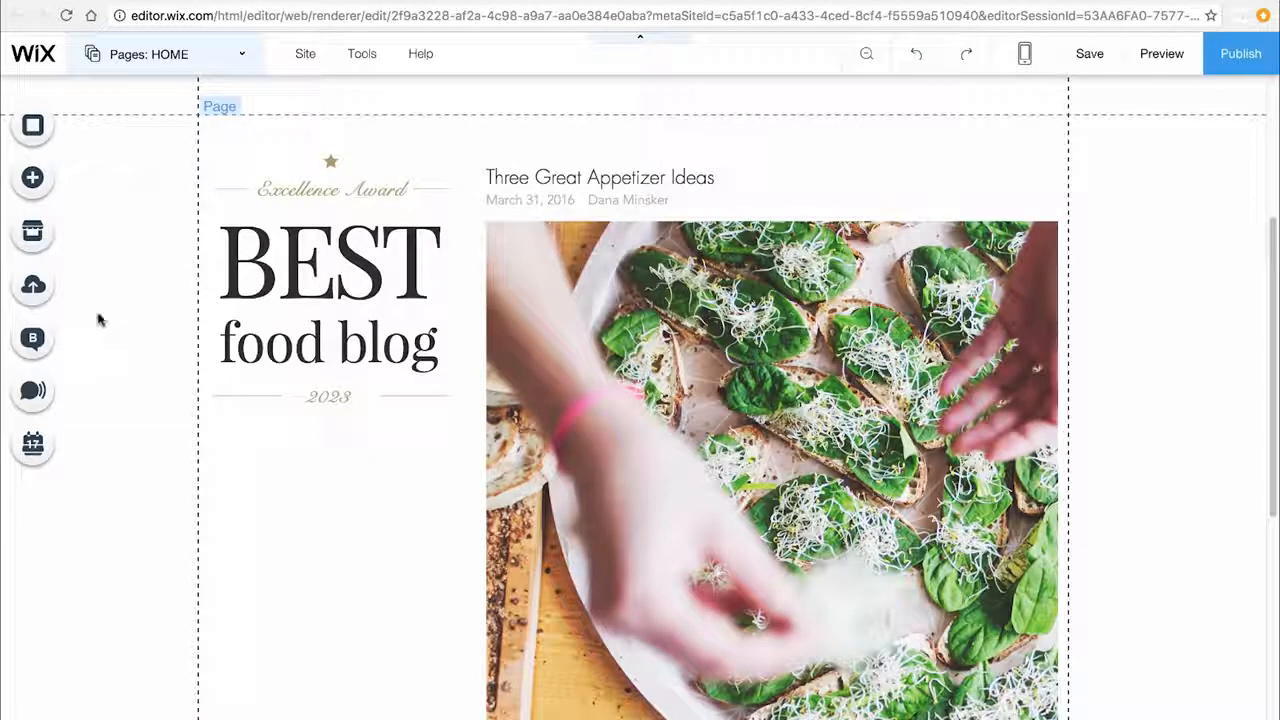
# Add a Get Subscribers form from Add > Contact and position it under the BEST food blog badge
pyautogui.click(32, 177)
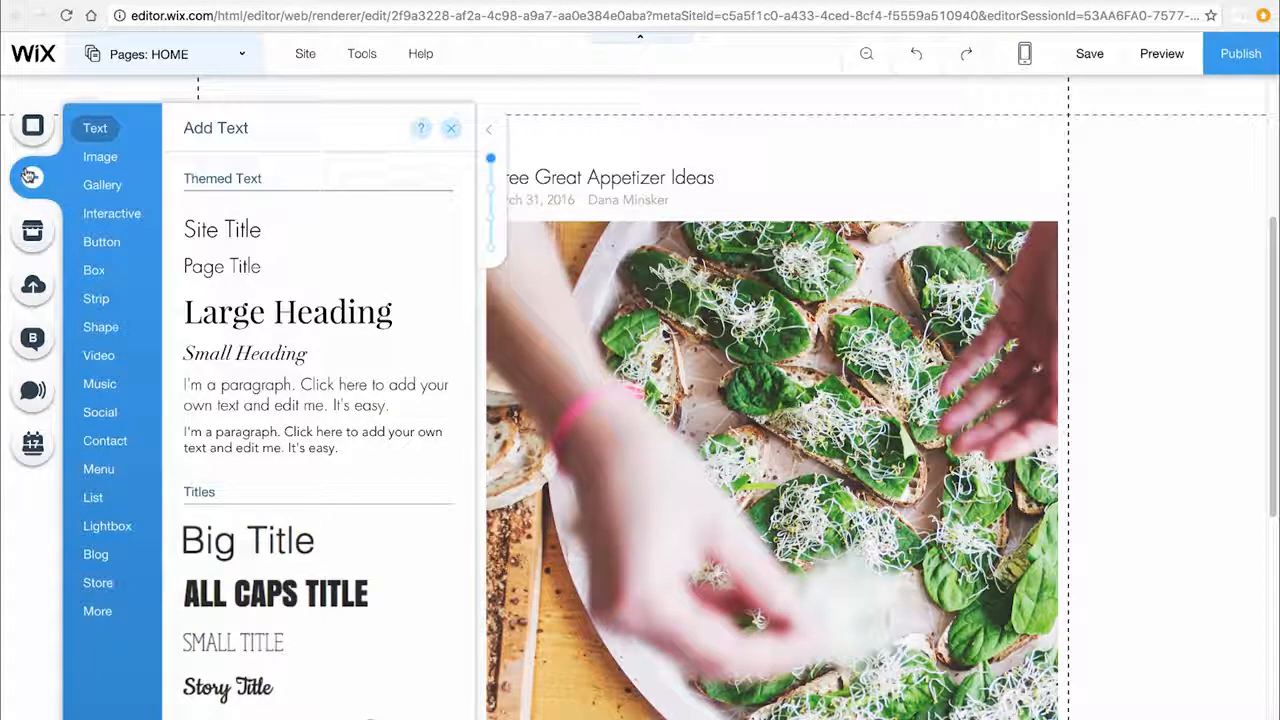
pyautogui.click(105, 440)
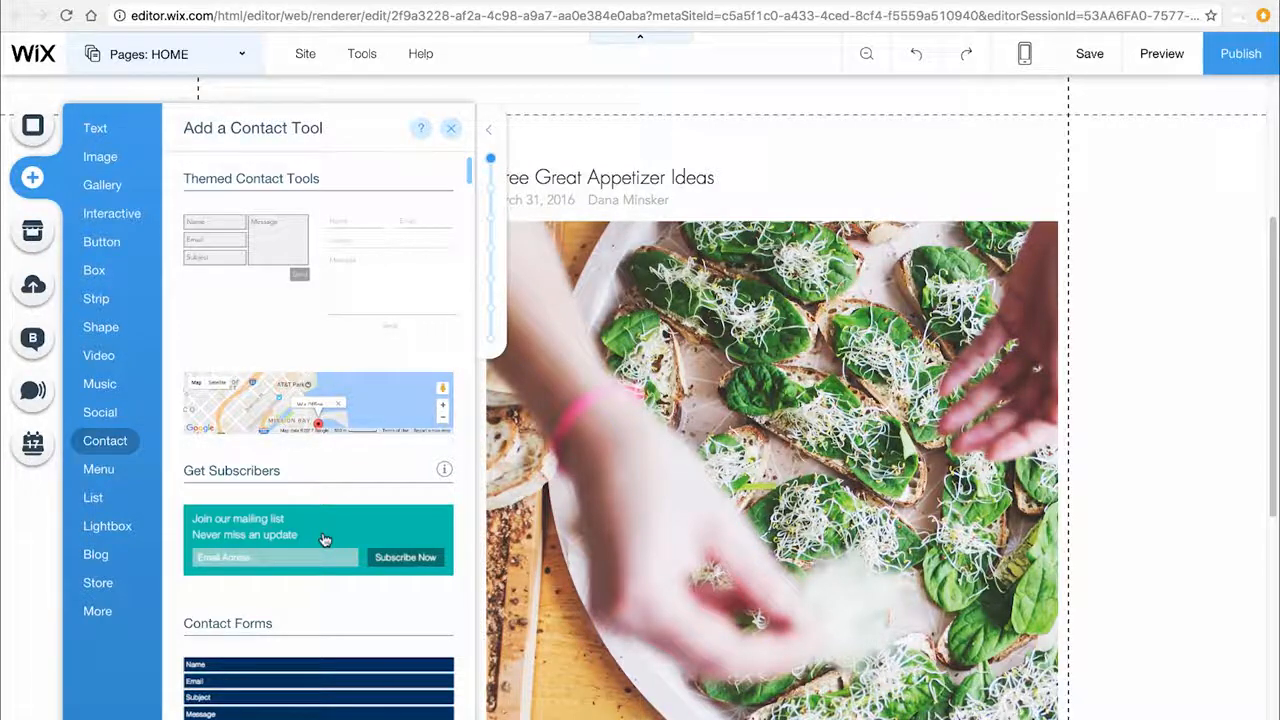
pyautogui.moveTo(318, 540); pyautogui.dragTo(633, 420)
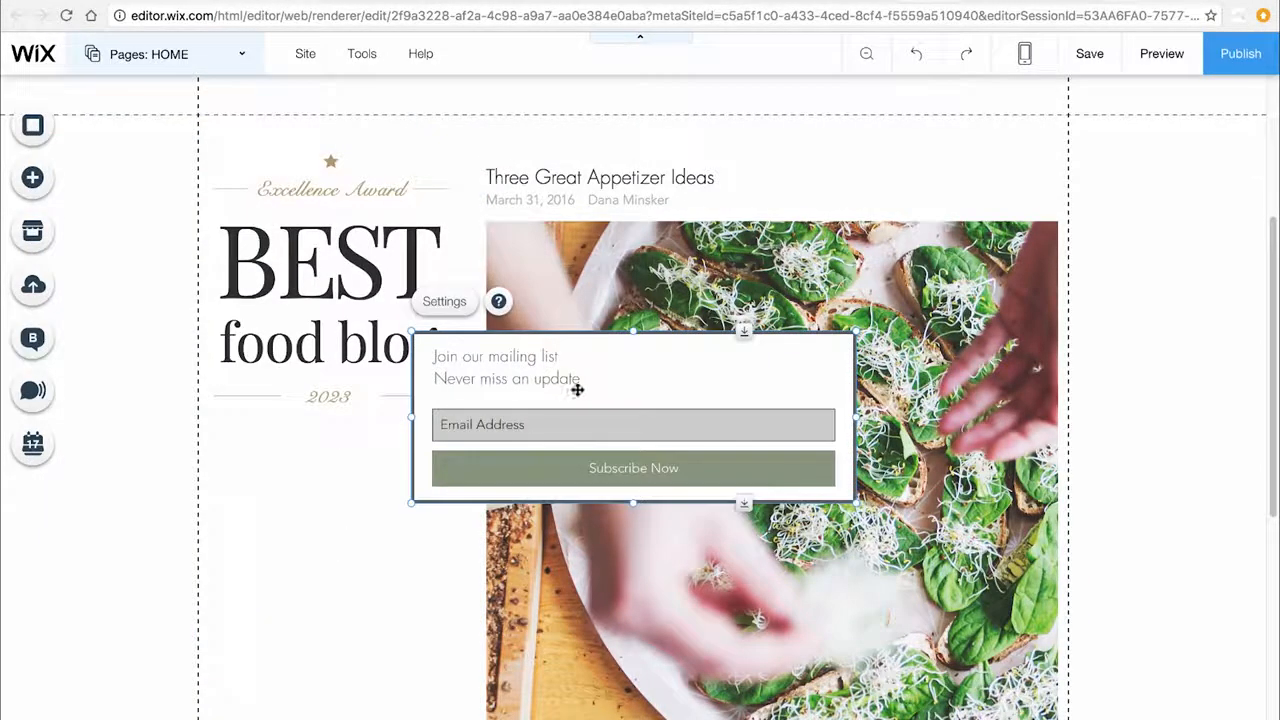
pyautogui.moveTo(633, 420); pyautogui.dragTo(331, 550)
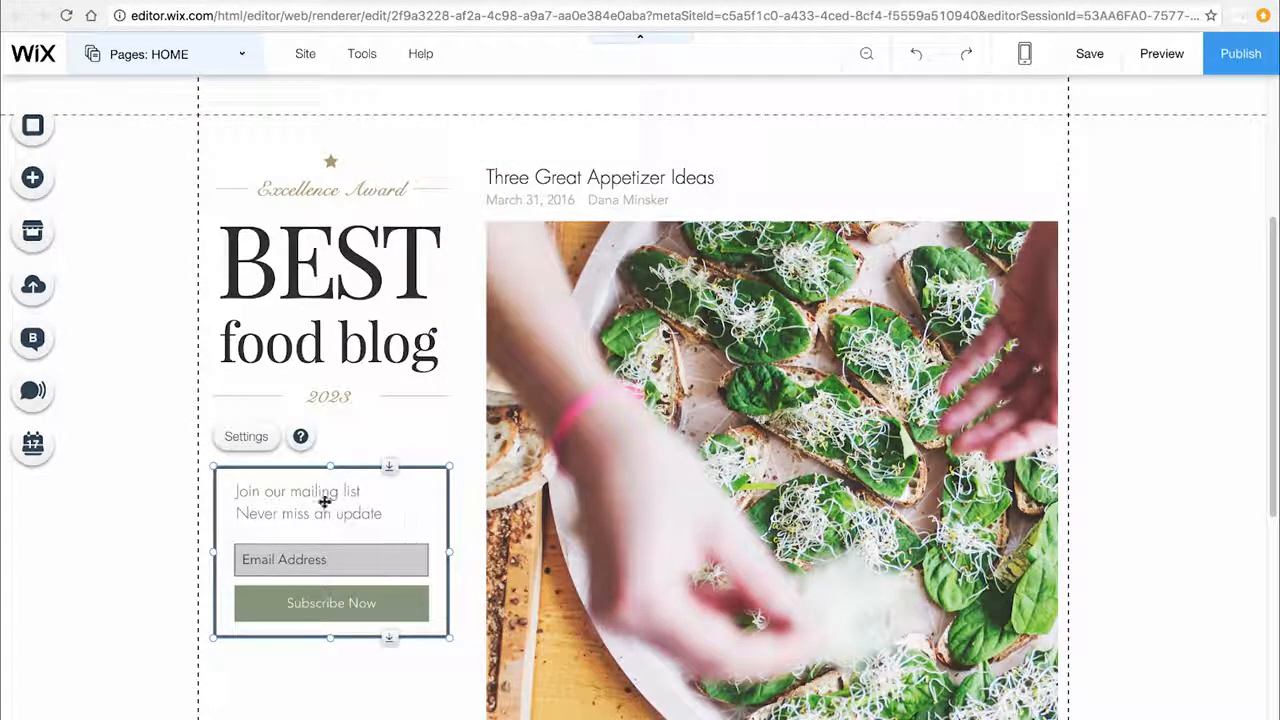
pyautogui.moveTo(246, 436)
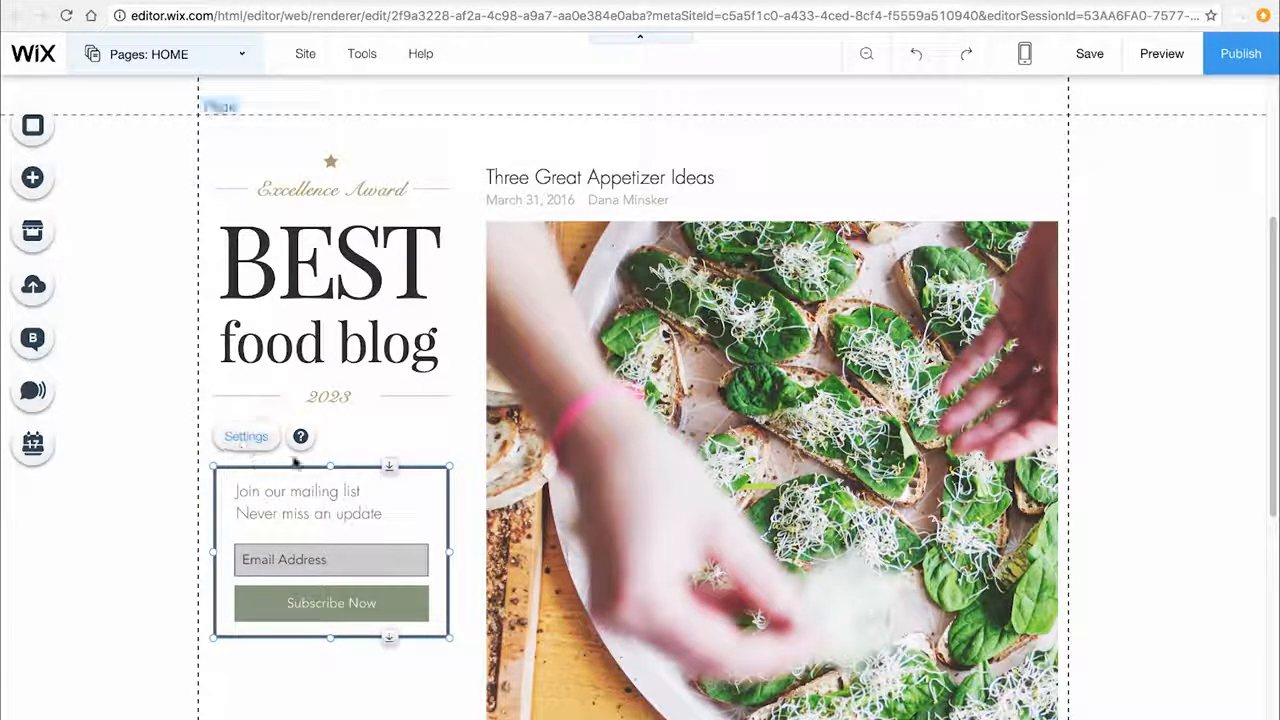
pyautogui.moveTo(300, 437)
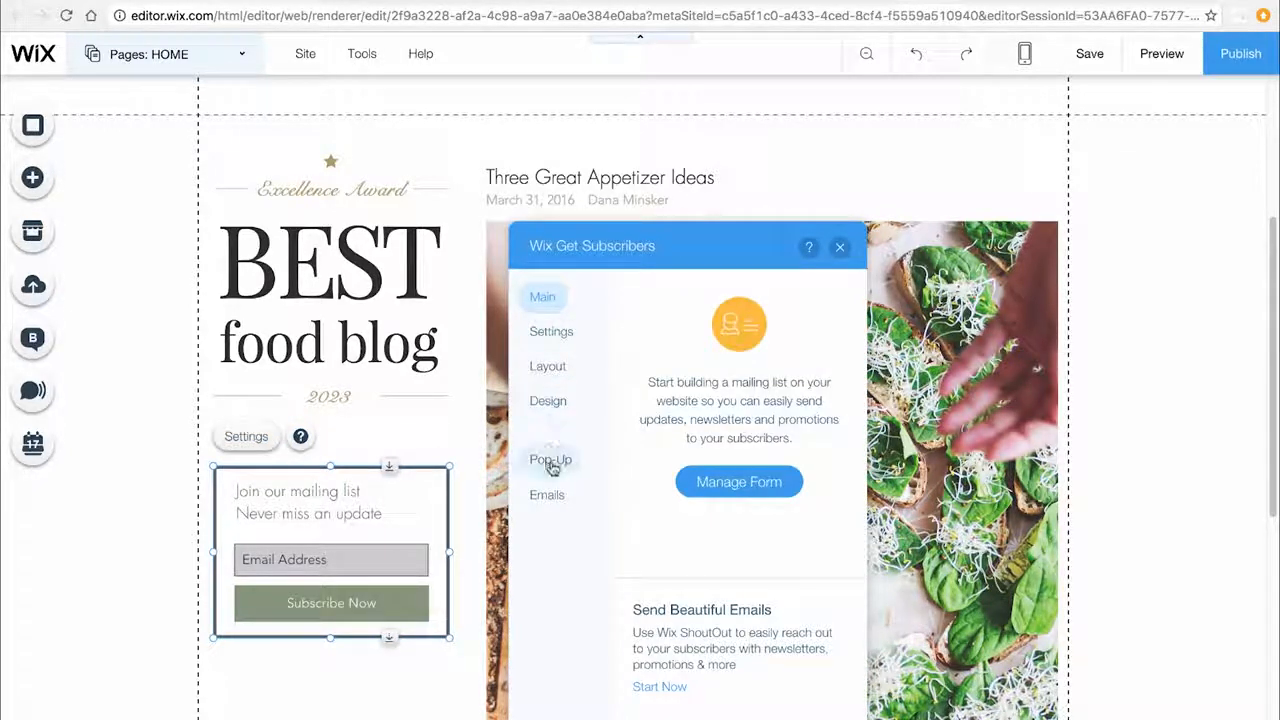
pyautogui.moveTo(547, 496)
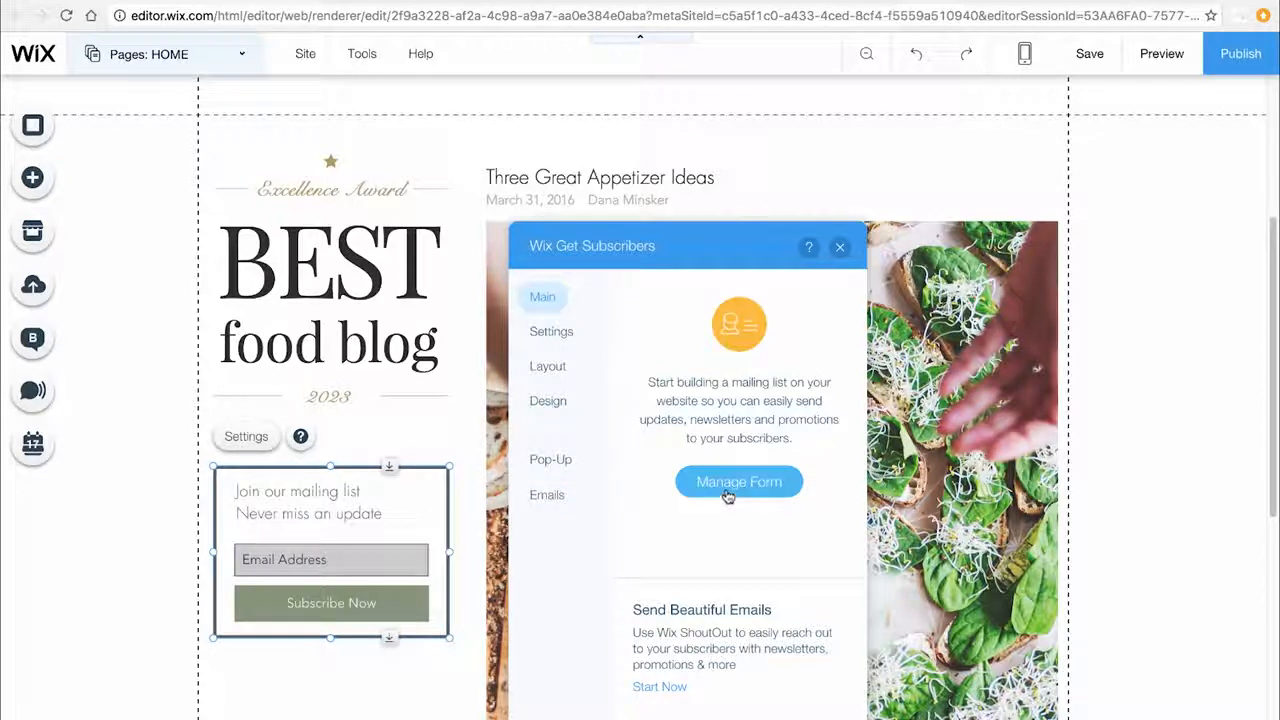
# Review the form's notifications, info to collect (name and phone off) and signup form texts
pyautogui.click(551, 331)
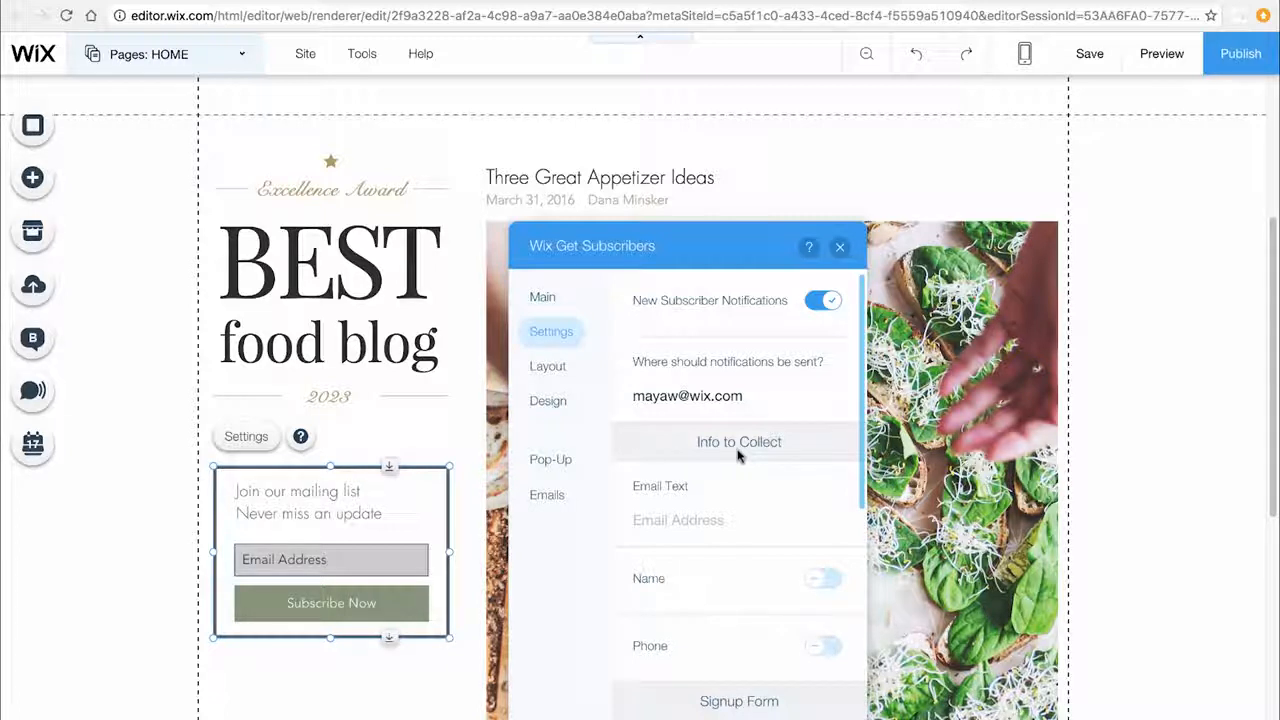
pyautogui.scroll(-3)
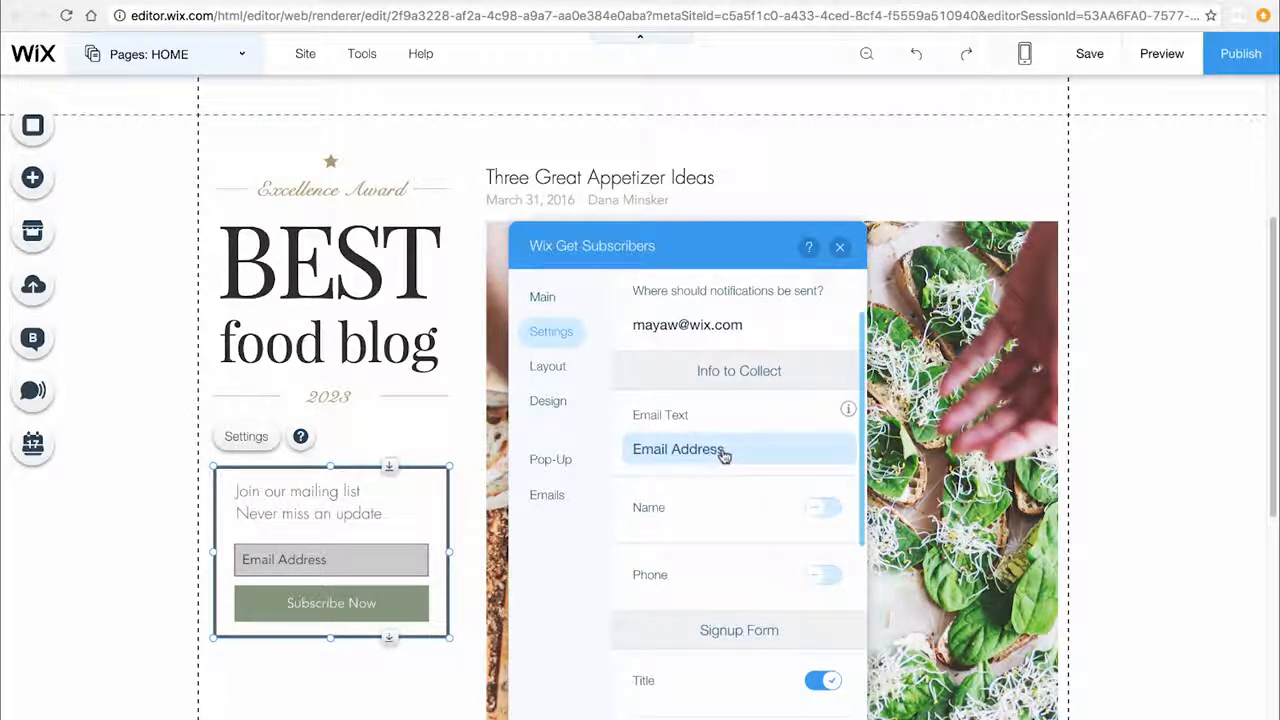
pyautogui.scroll(-3)
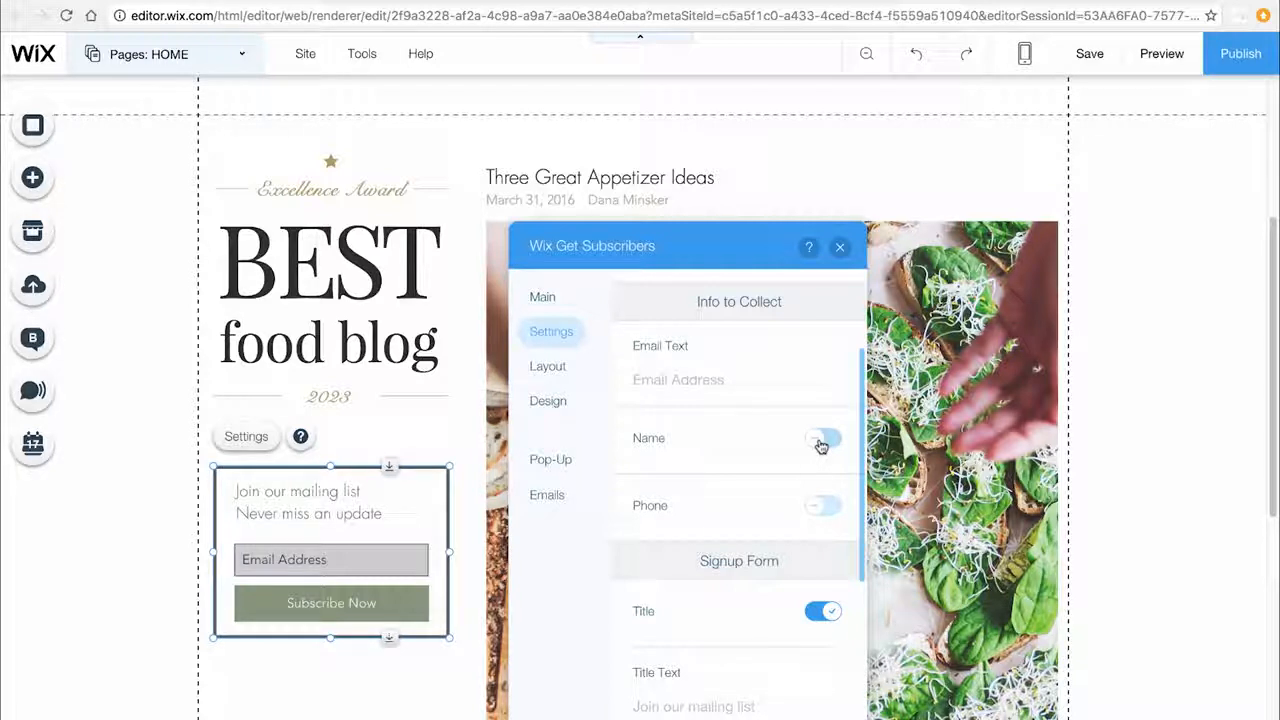
pyautogui.click(822, 438)
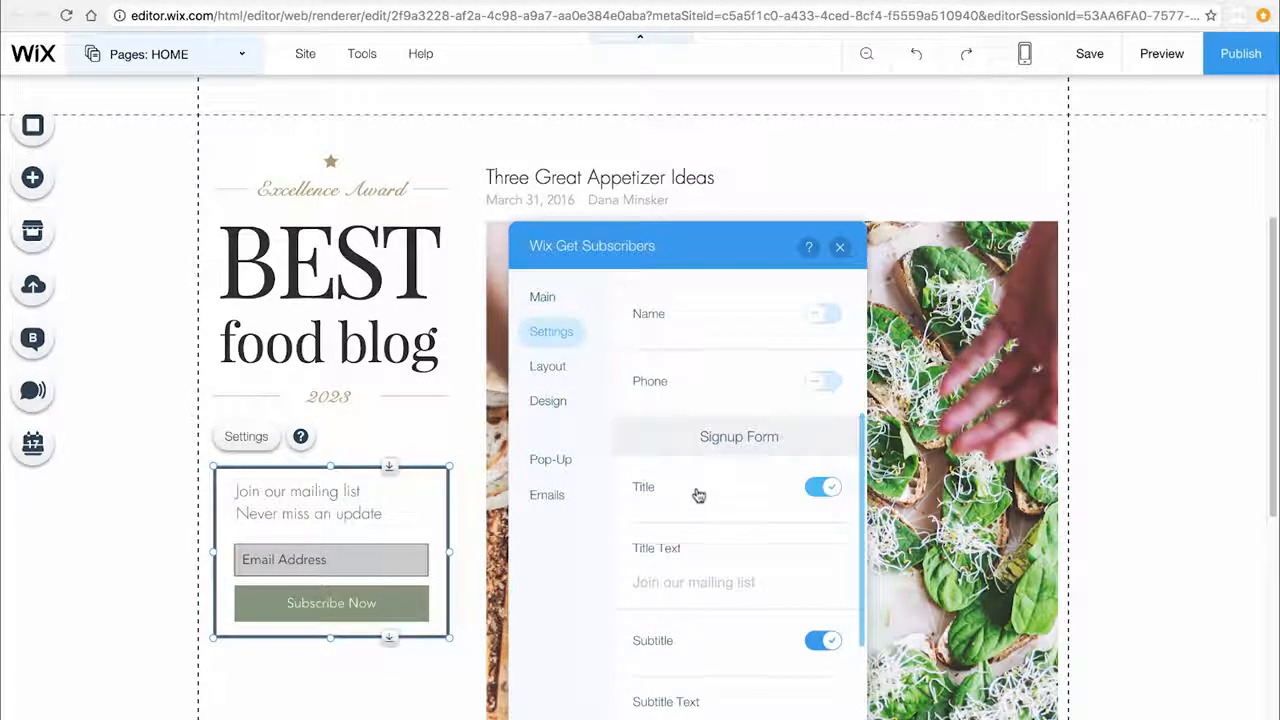
pyautogui.scroll(-3)
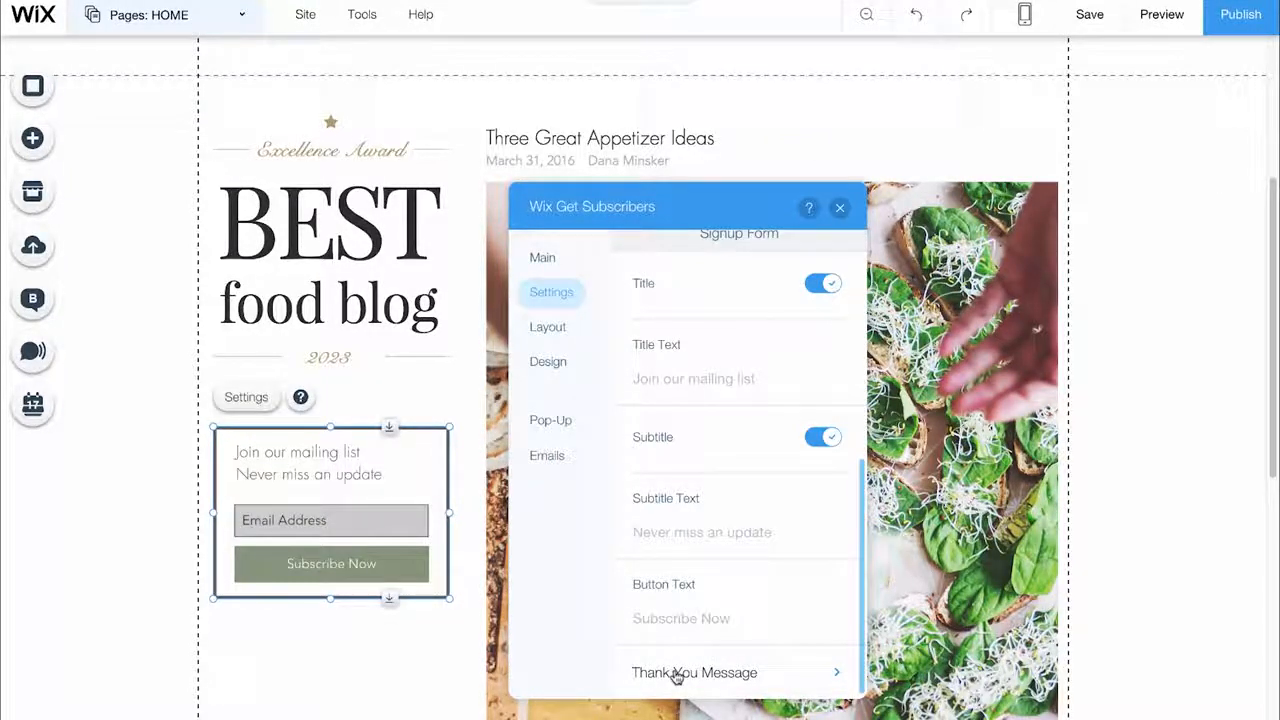
# Try the form's vertical and horizontal layouts, then bring up its Design styles
pyautogui.click(547, 366)
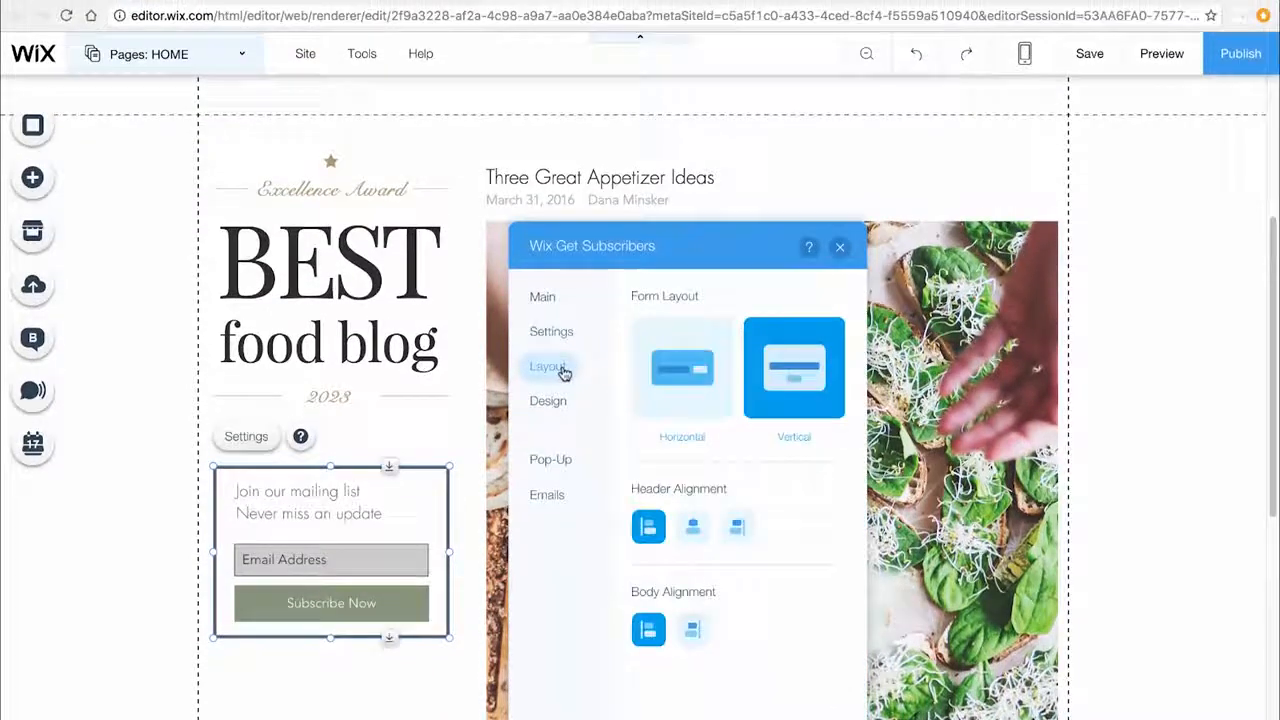
pyautogui.click(682, 367)
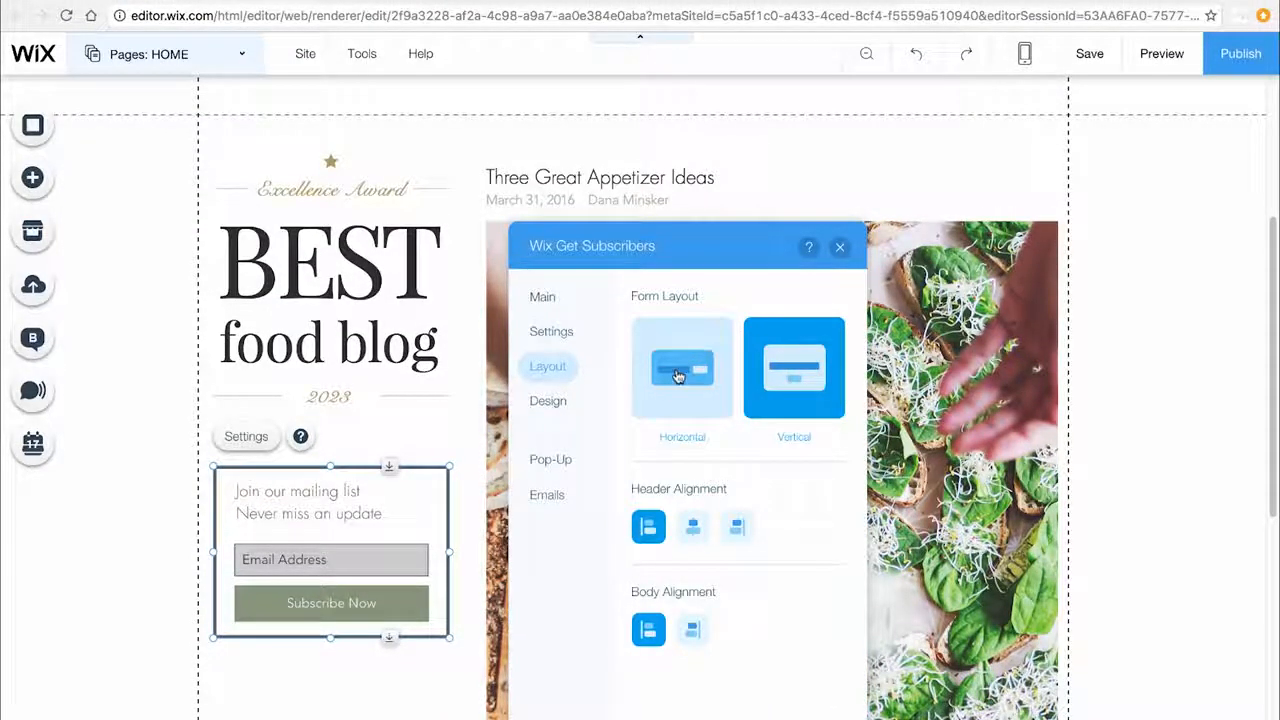
pyautogui.click(794, 367)
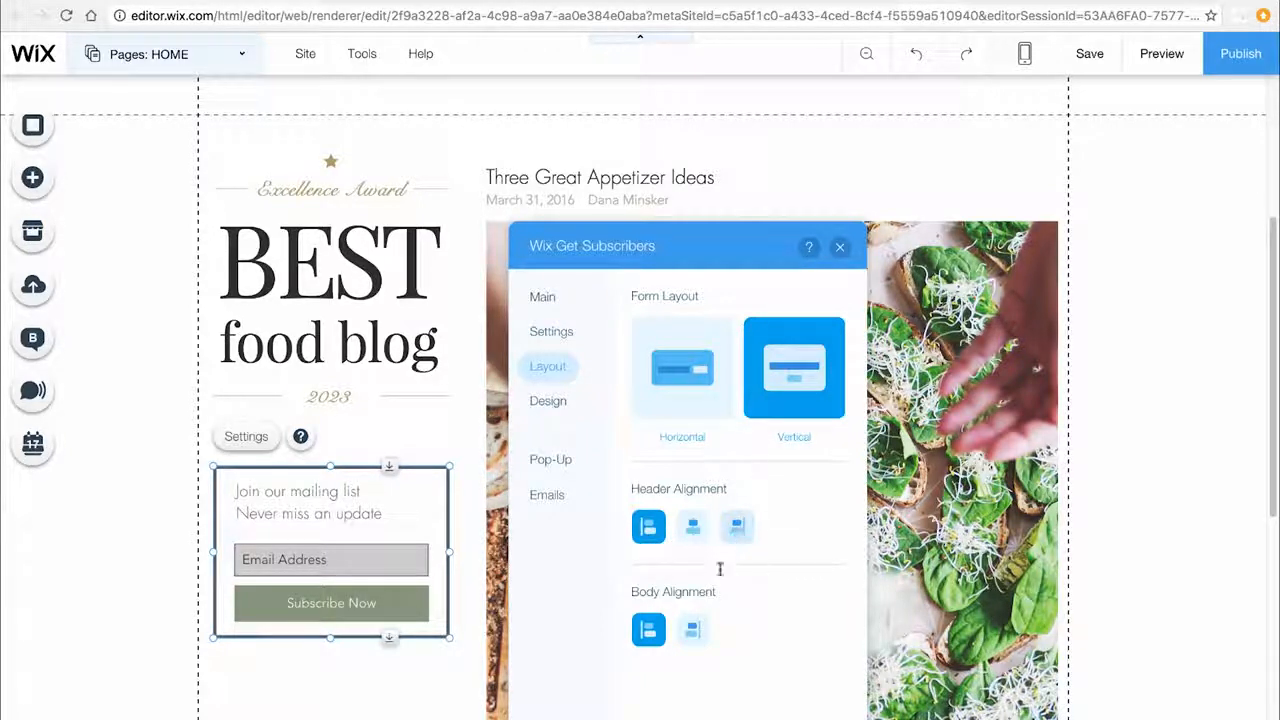
pyautogui.click(692, 629)
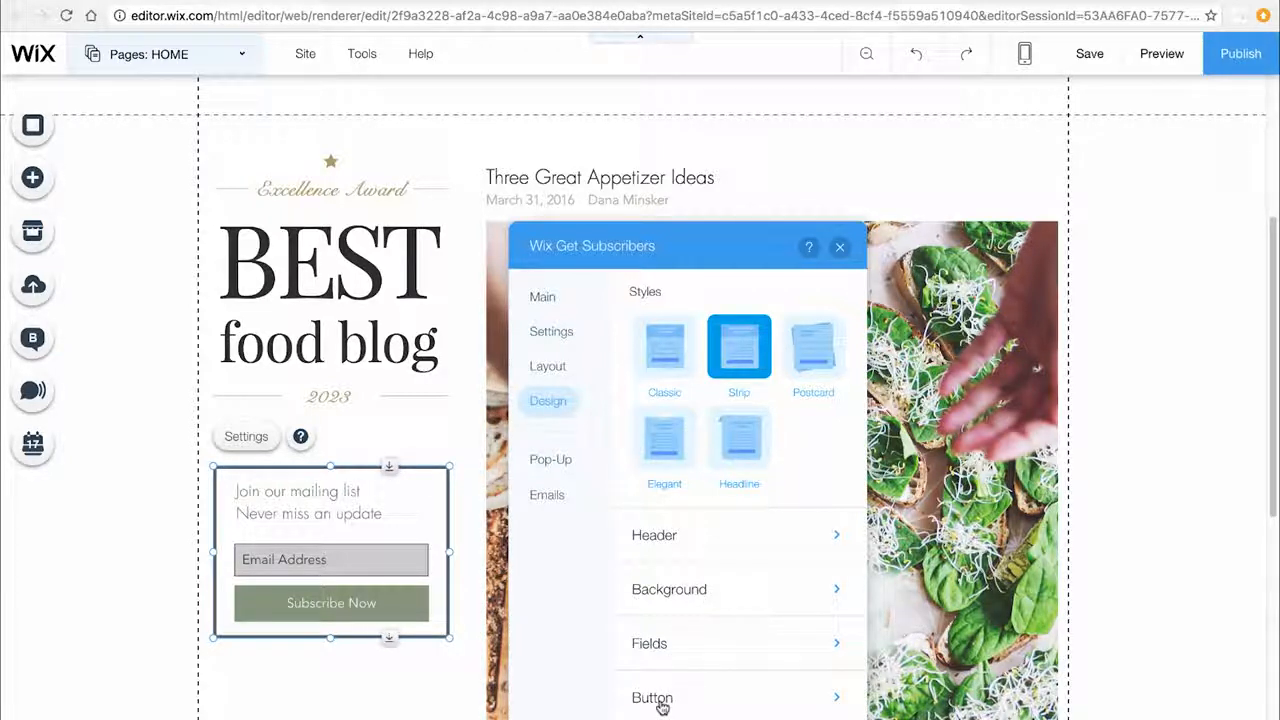
pyautogui.moveTo(687, 557)
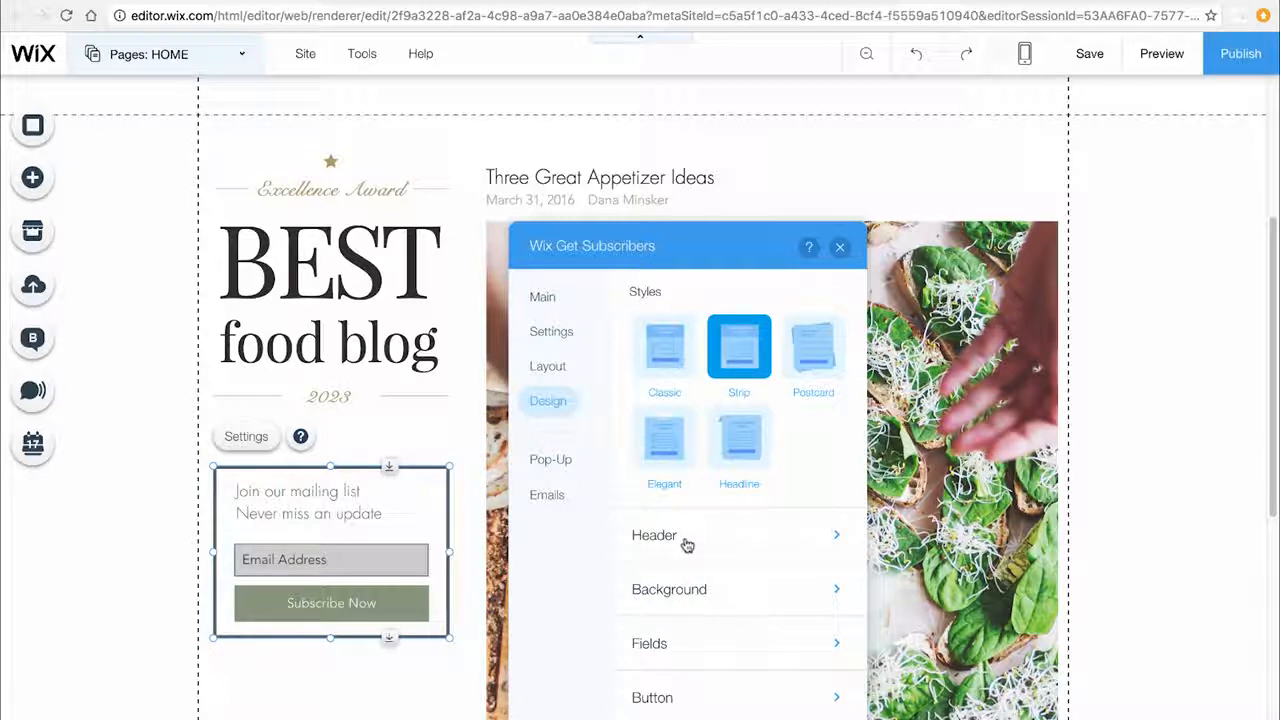
# Close the Get Subscribers settings after reviewing the Strip design style
pyautogui.click(654, 535)
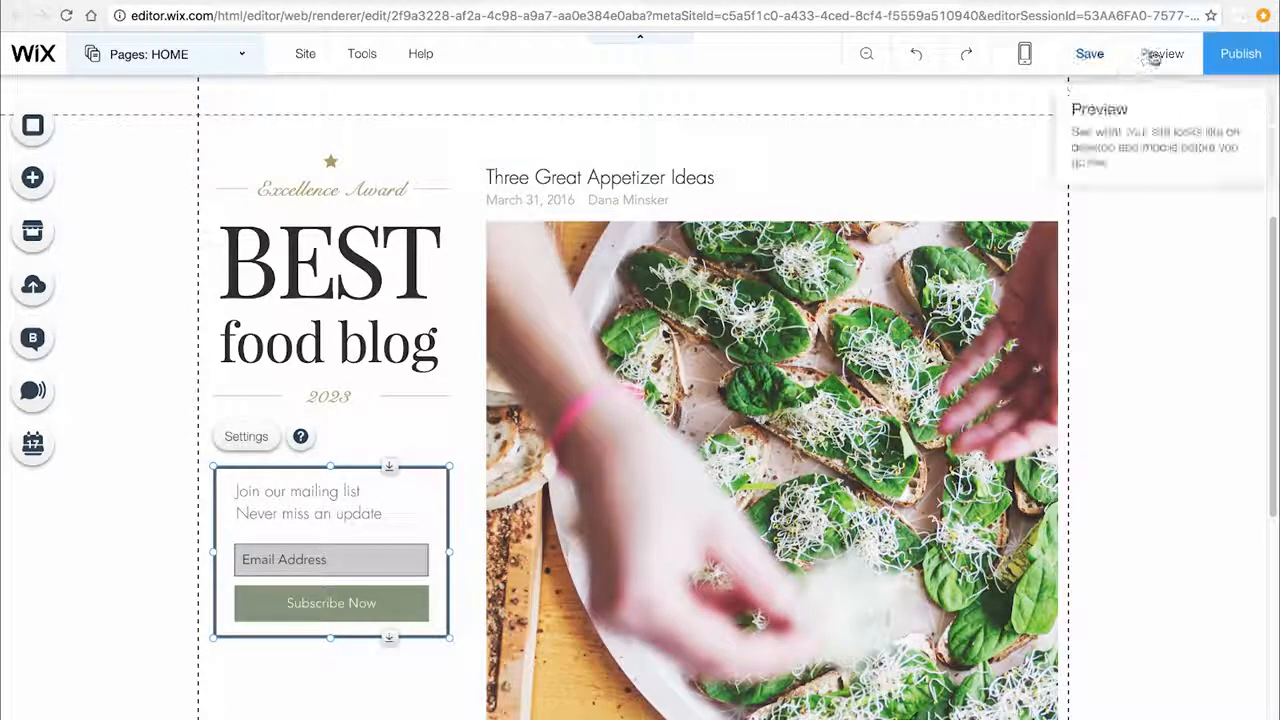
# Preview the page with the signup form, then go to the site dashboard
pyautogui.click(1162, 53)
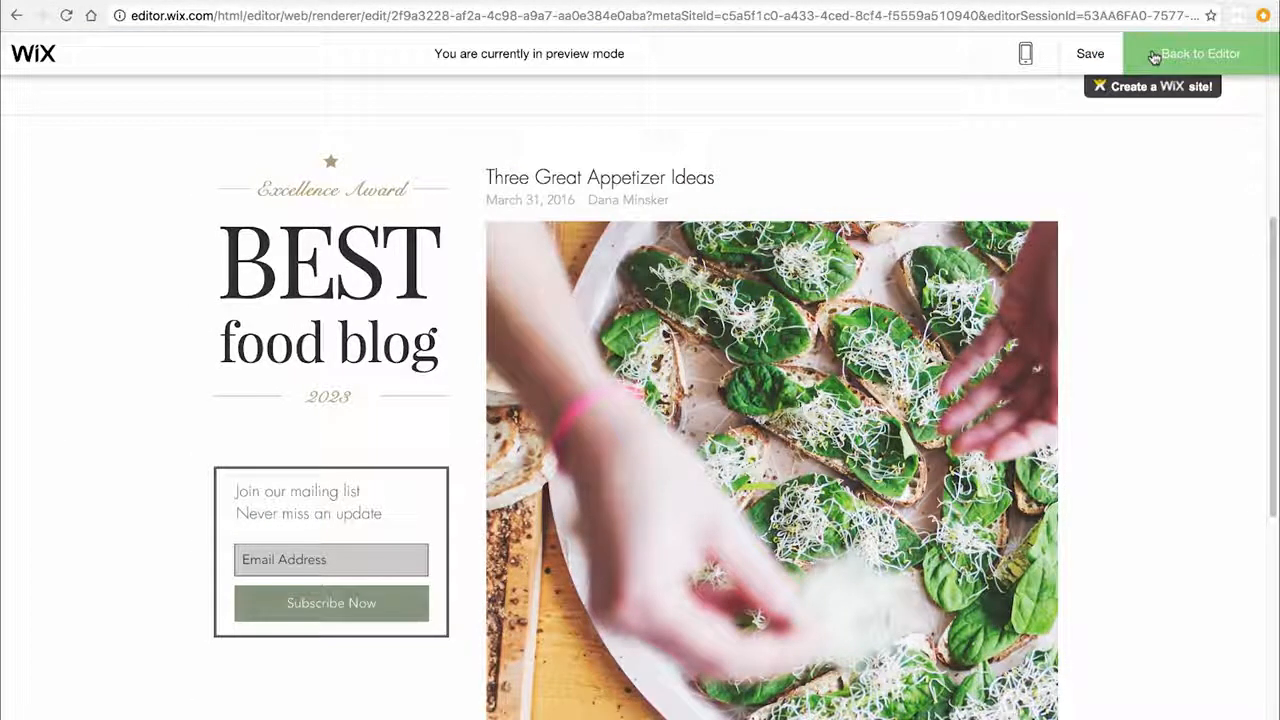
pyautogui.click(1199, 53)
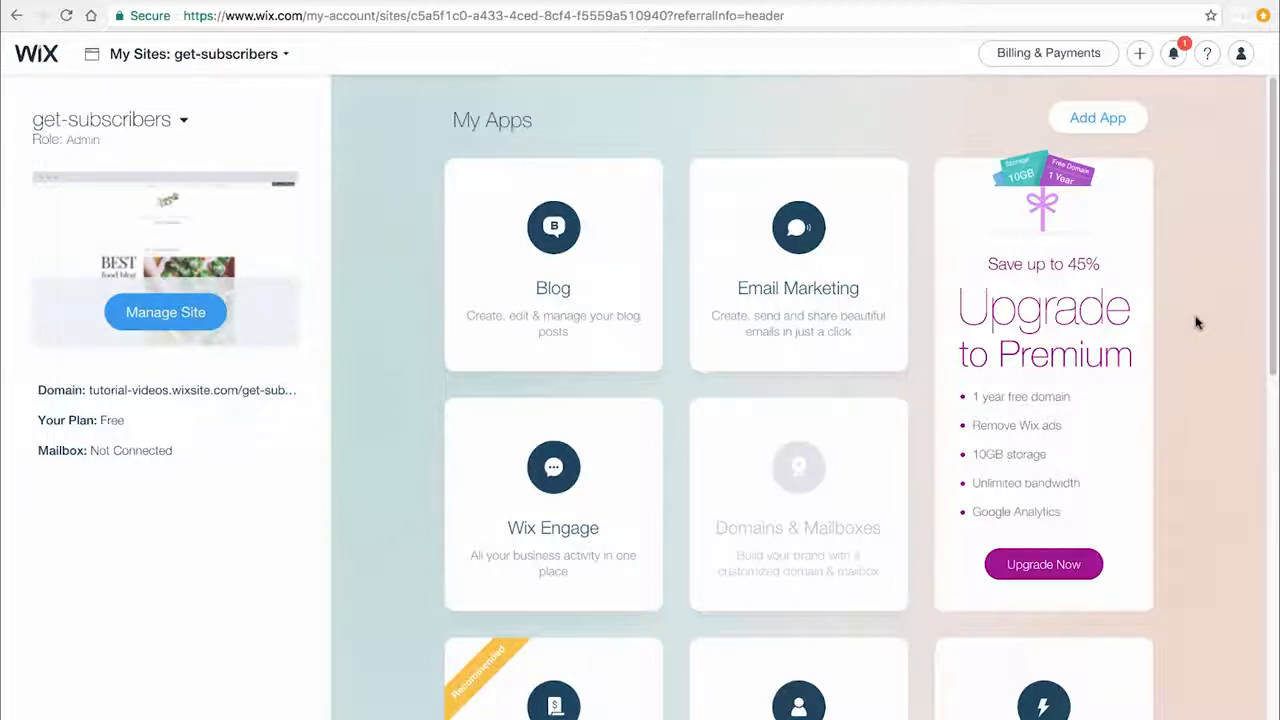
# Check the new subscriber notification, then open Manage Contacts from the Contacts card
pyautogui.click(1174, 53)
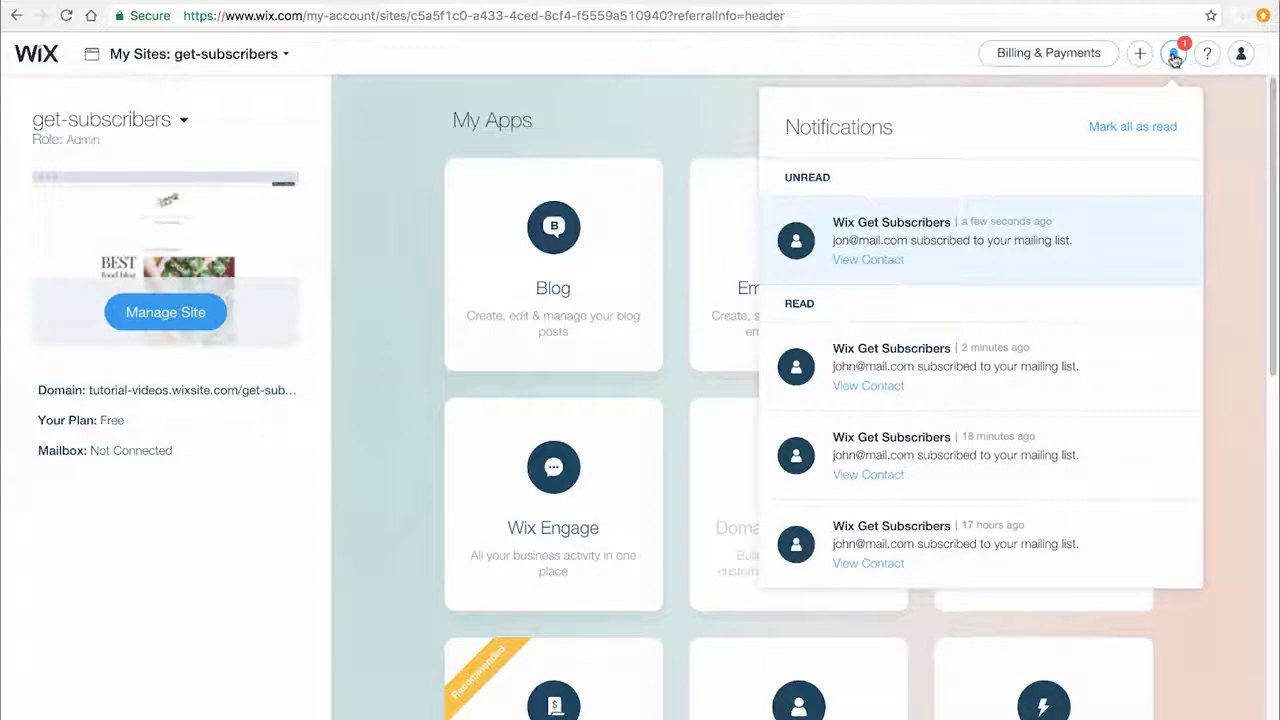
pyautogui.click(1174, 53)
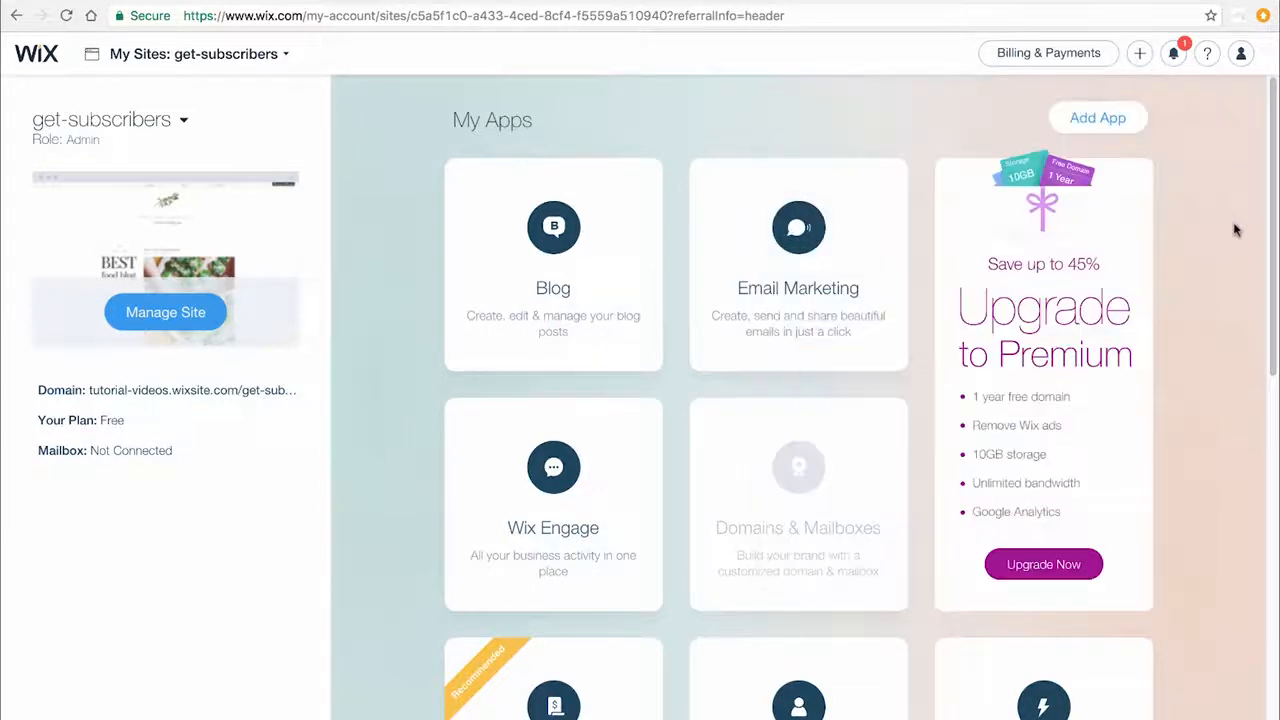
pyautogui.scroll(-3)
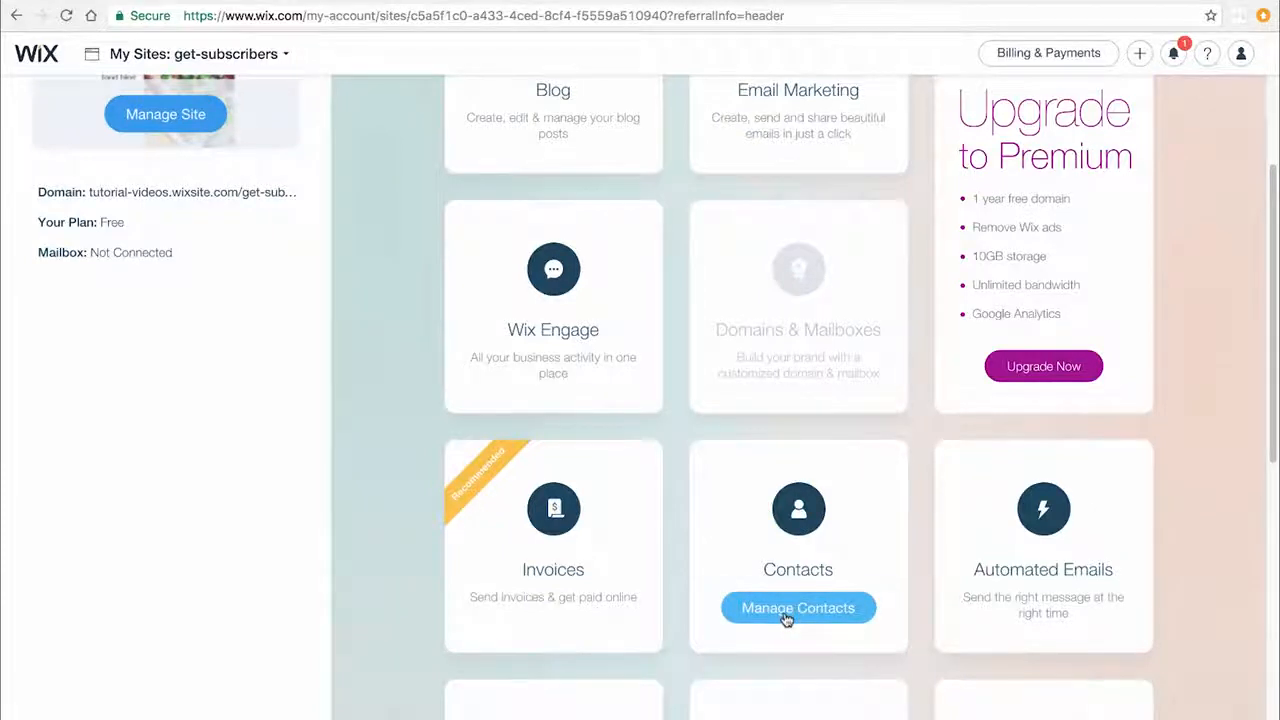
pyautogui.click(798, 607)
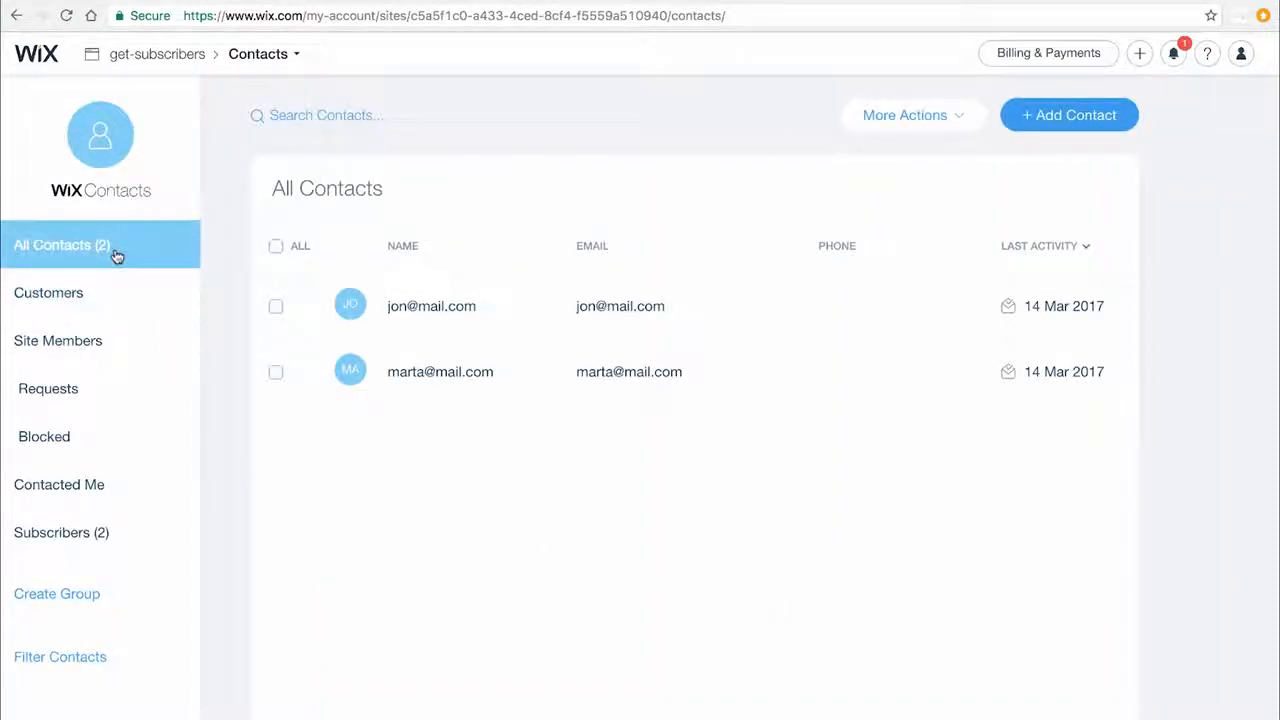
pyautogui.moveTo(58, 340)
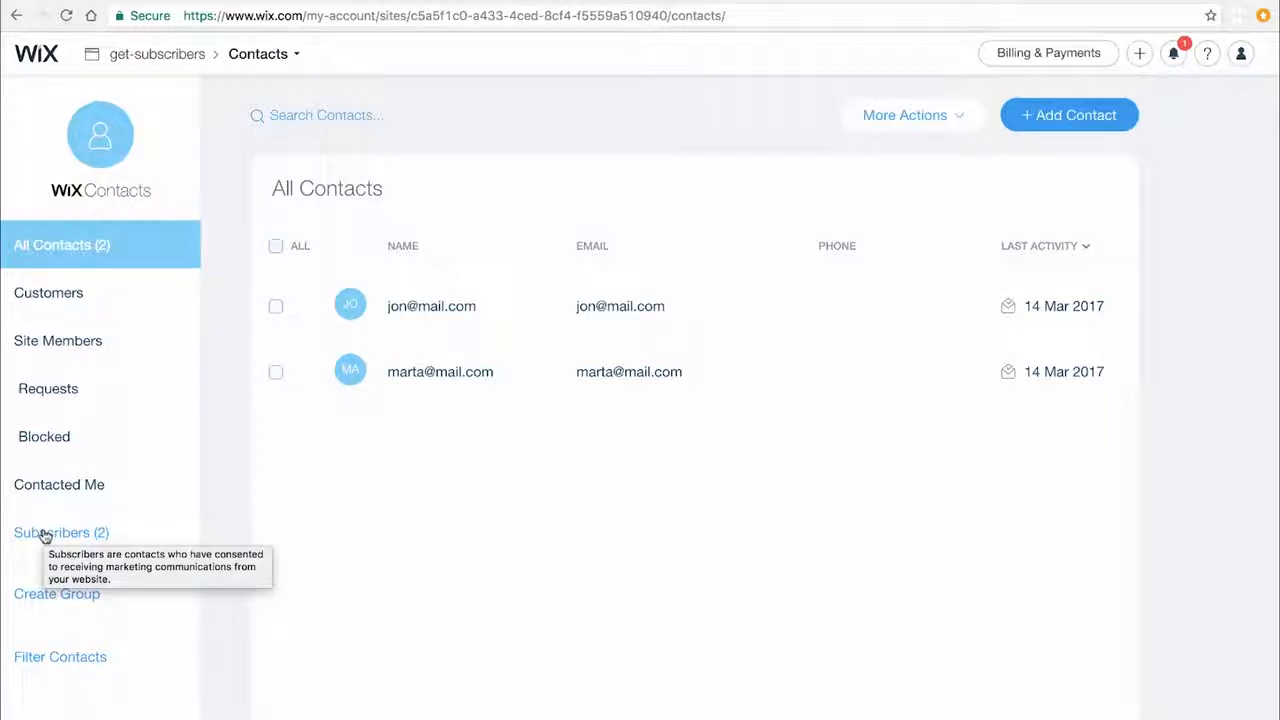
pyautogui.click(61, 532)
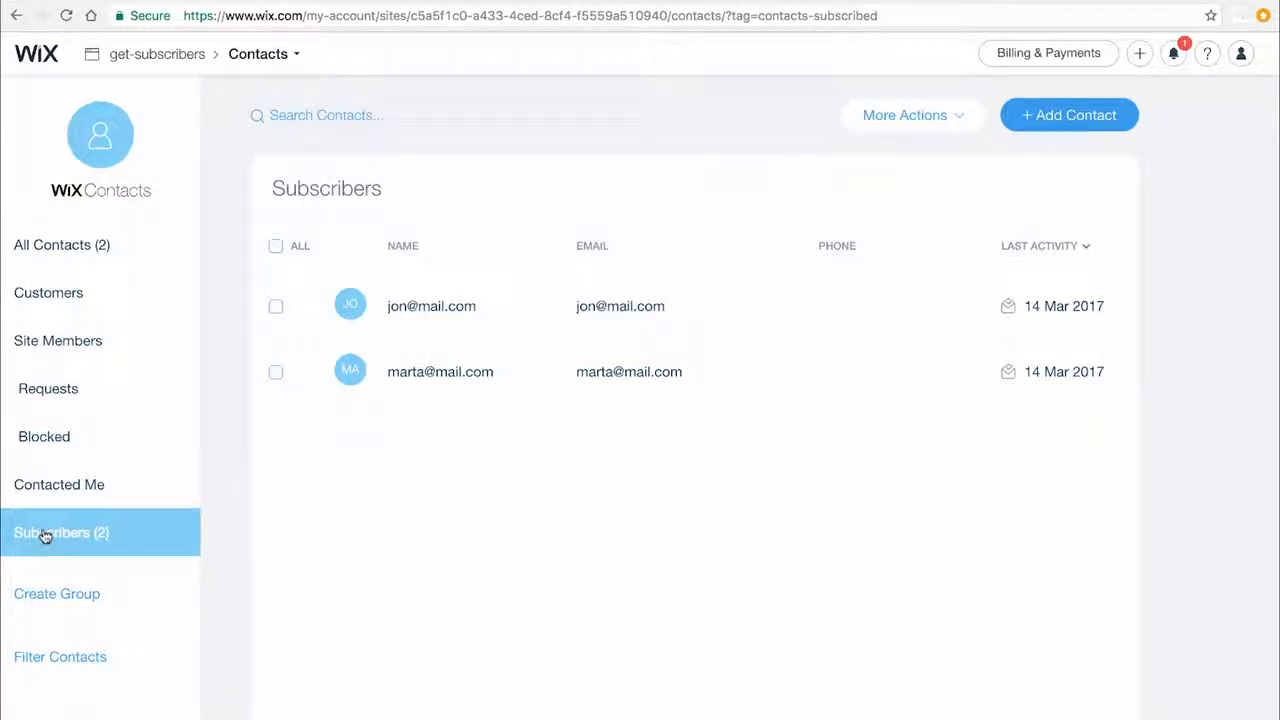
pyautogui.moveTo(385, 569)
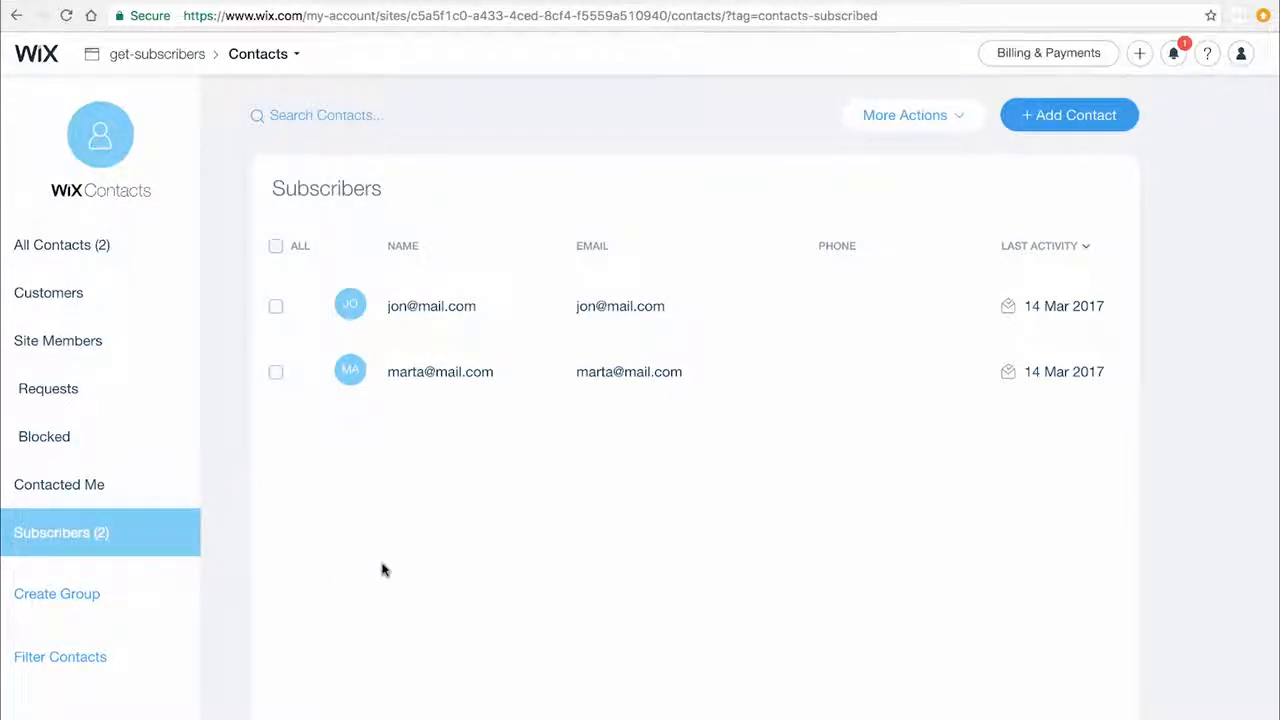
pyautogui.click(276, 306)
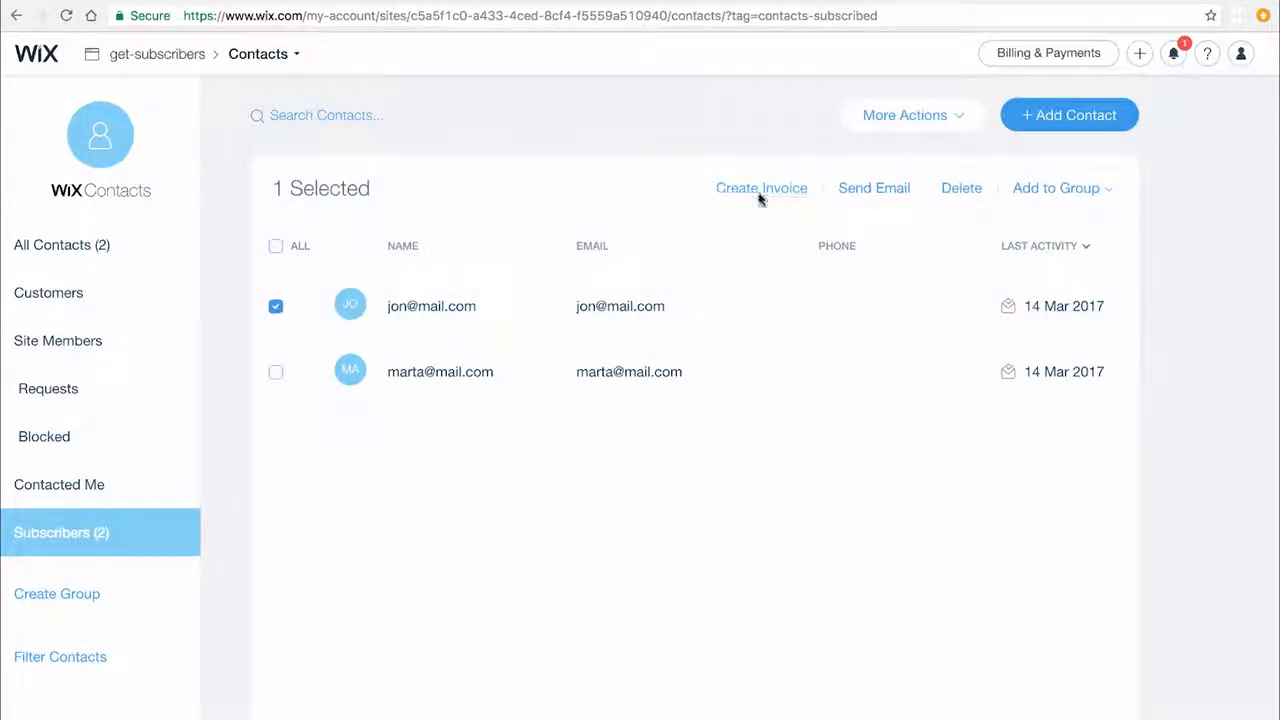
pyautogui.moveTo(961, 188)
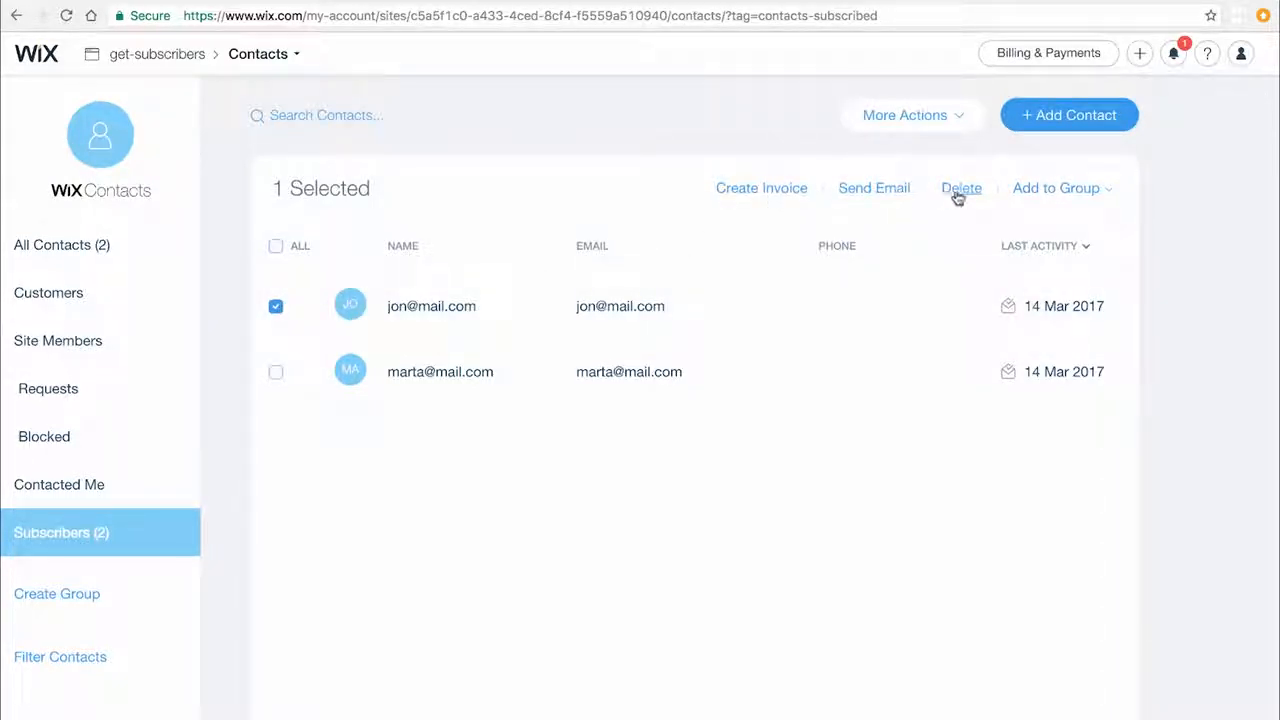
pyautogui.moveTo(1057, 188)
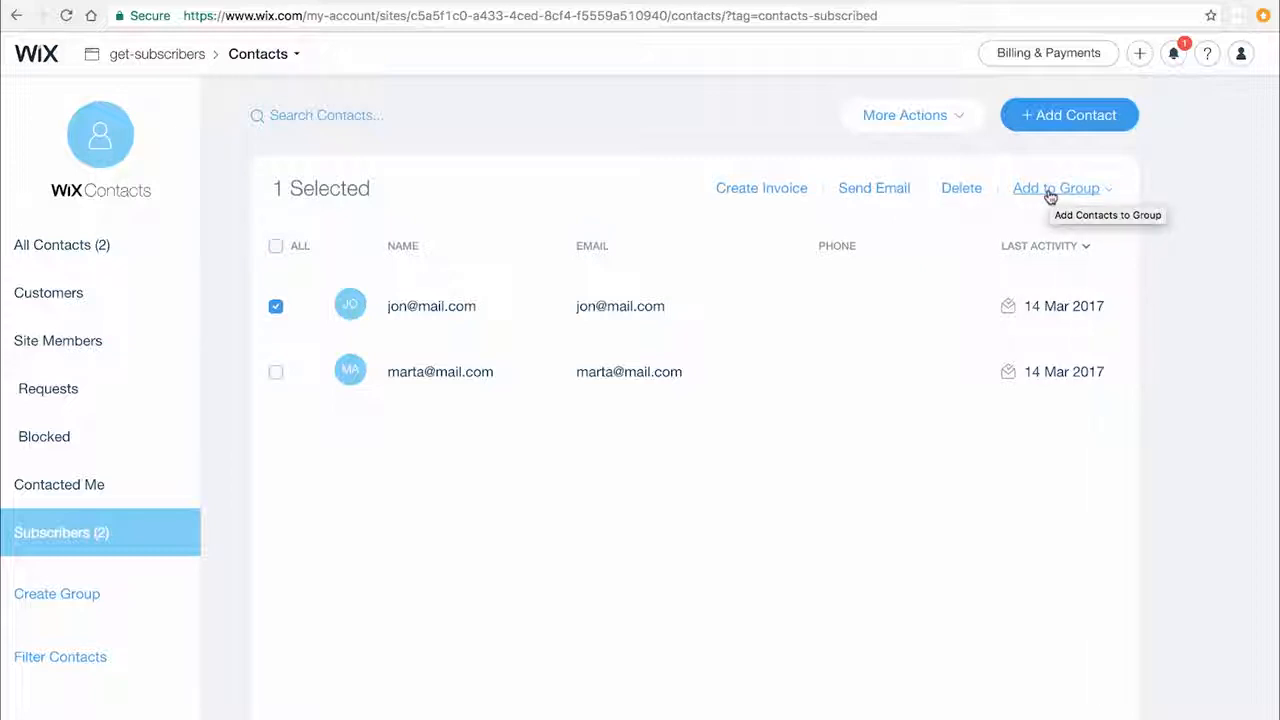
pyautogui.moveTo(1037, 202)
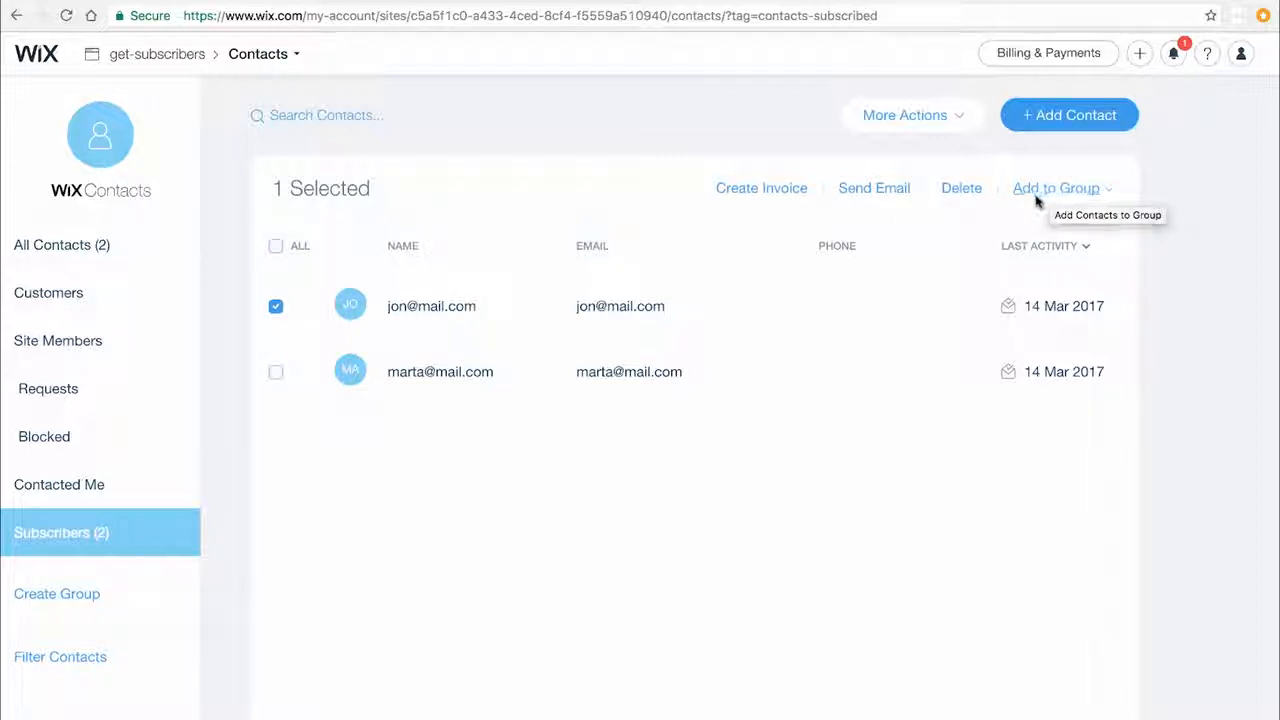